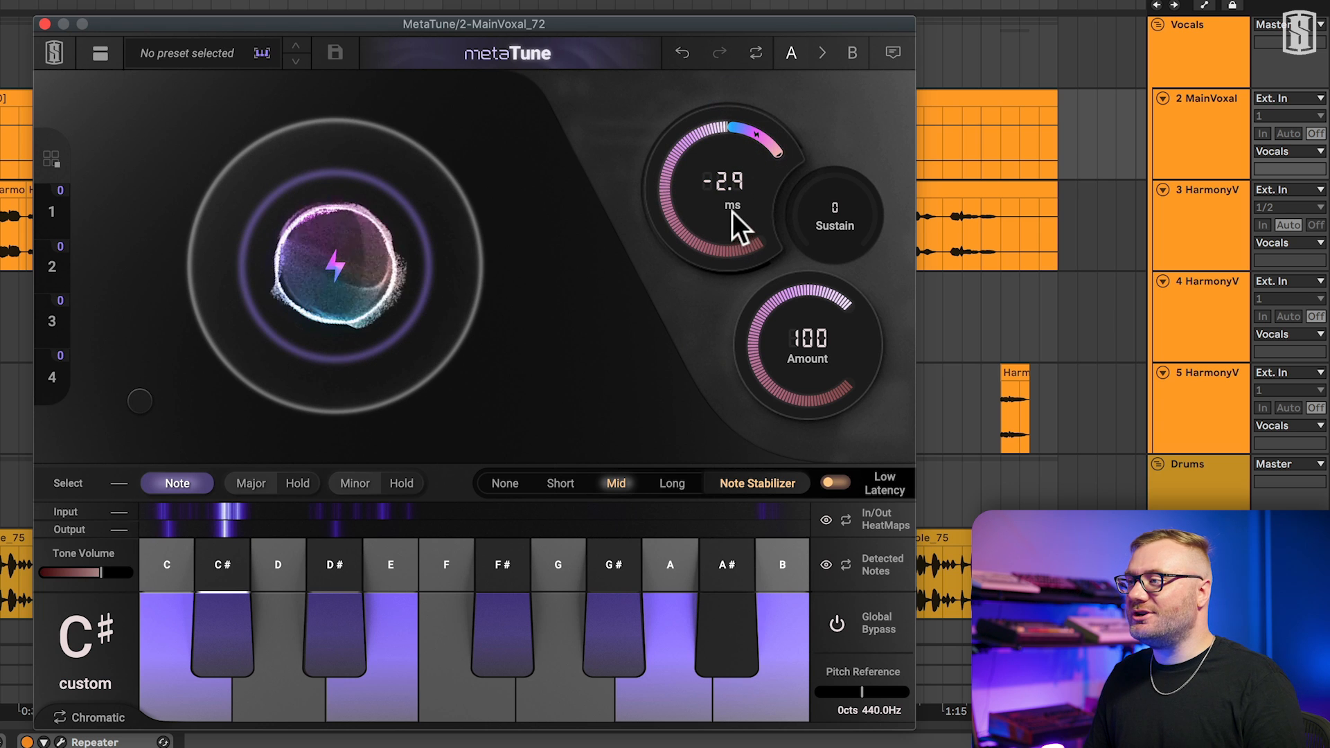
{"action": "mouse_move", "coordinate": [819, 373]}
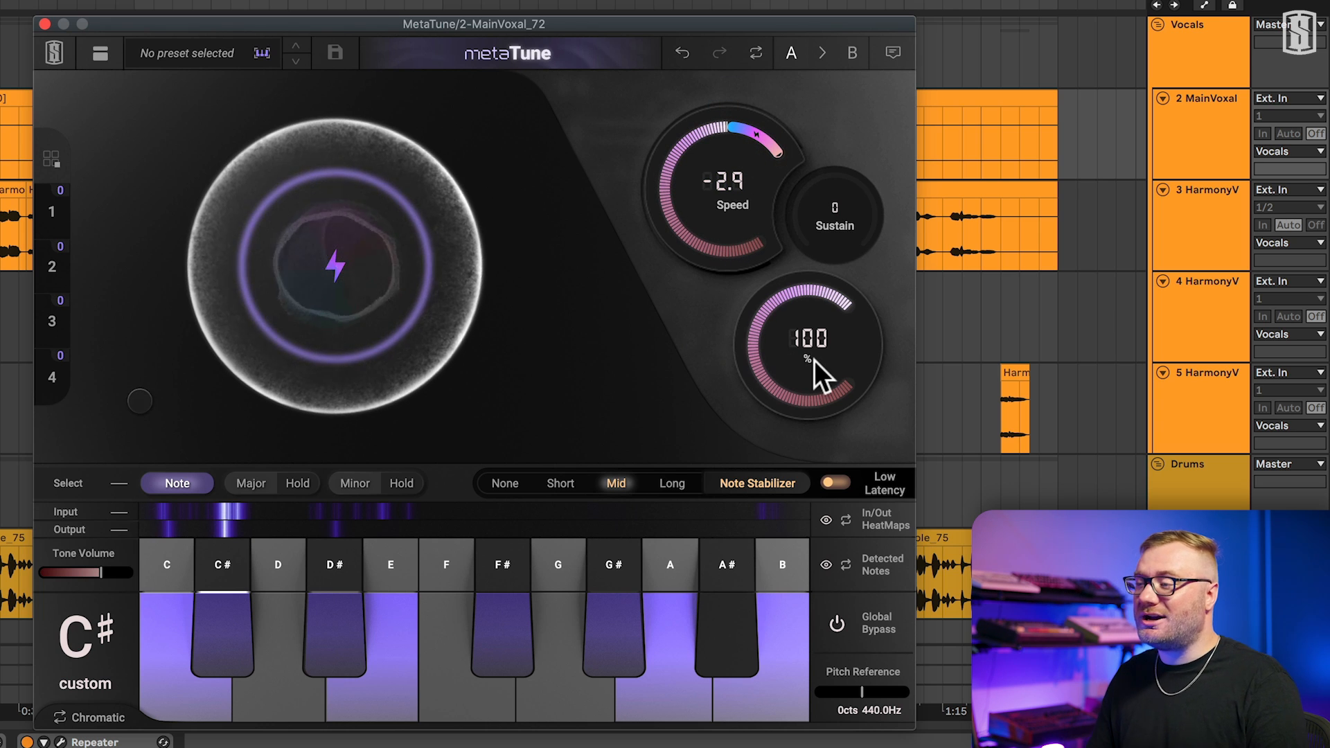
{"action": "mouse_move", "coordinate": [627, 312]}
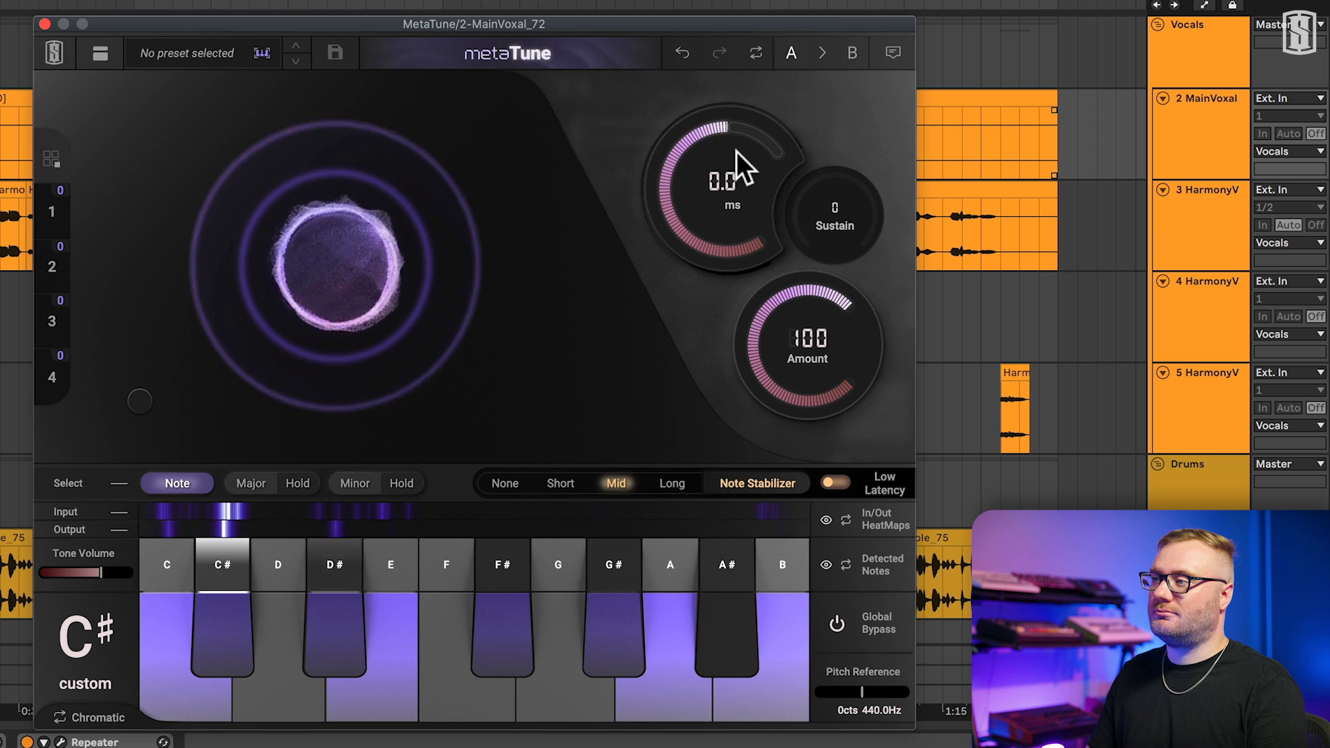
{"action": "mouse_move", "coordinate": [890, 318]}
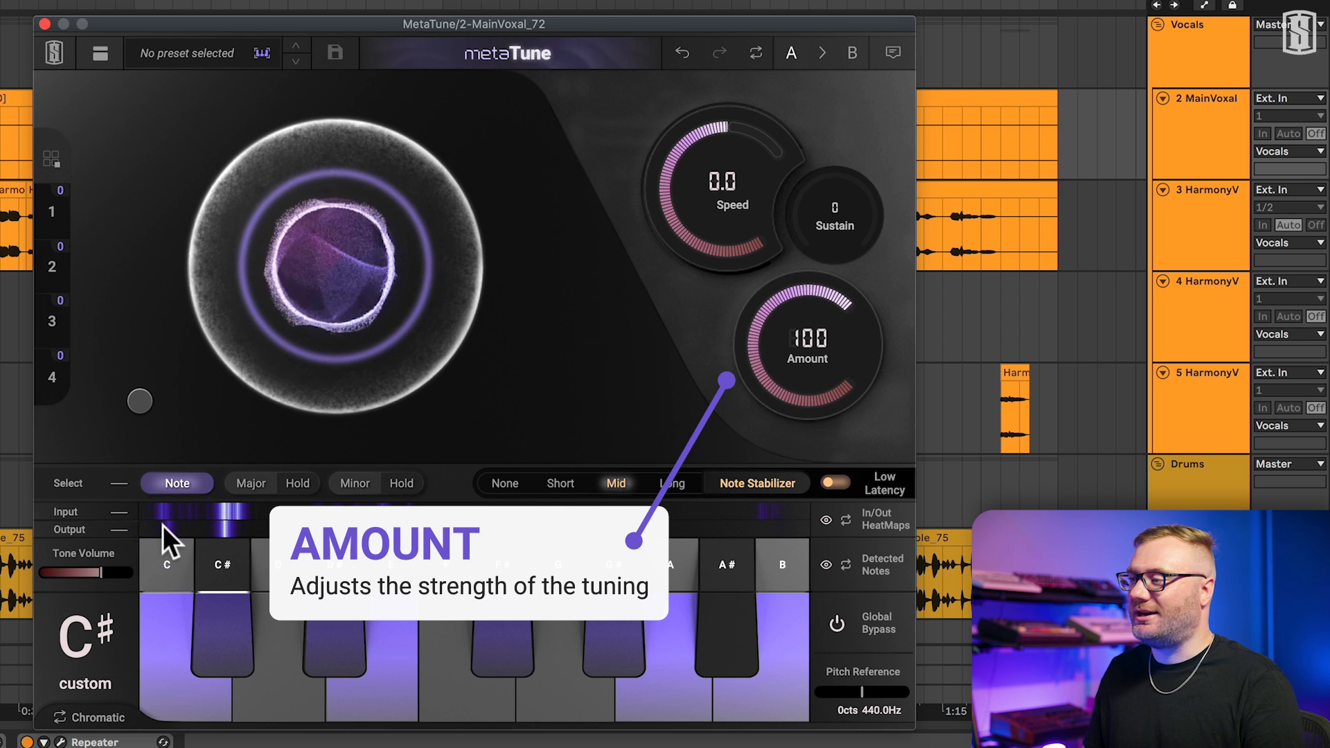
{"action": "mouse_move", "coordinate": [216, 543]}
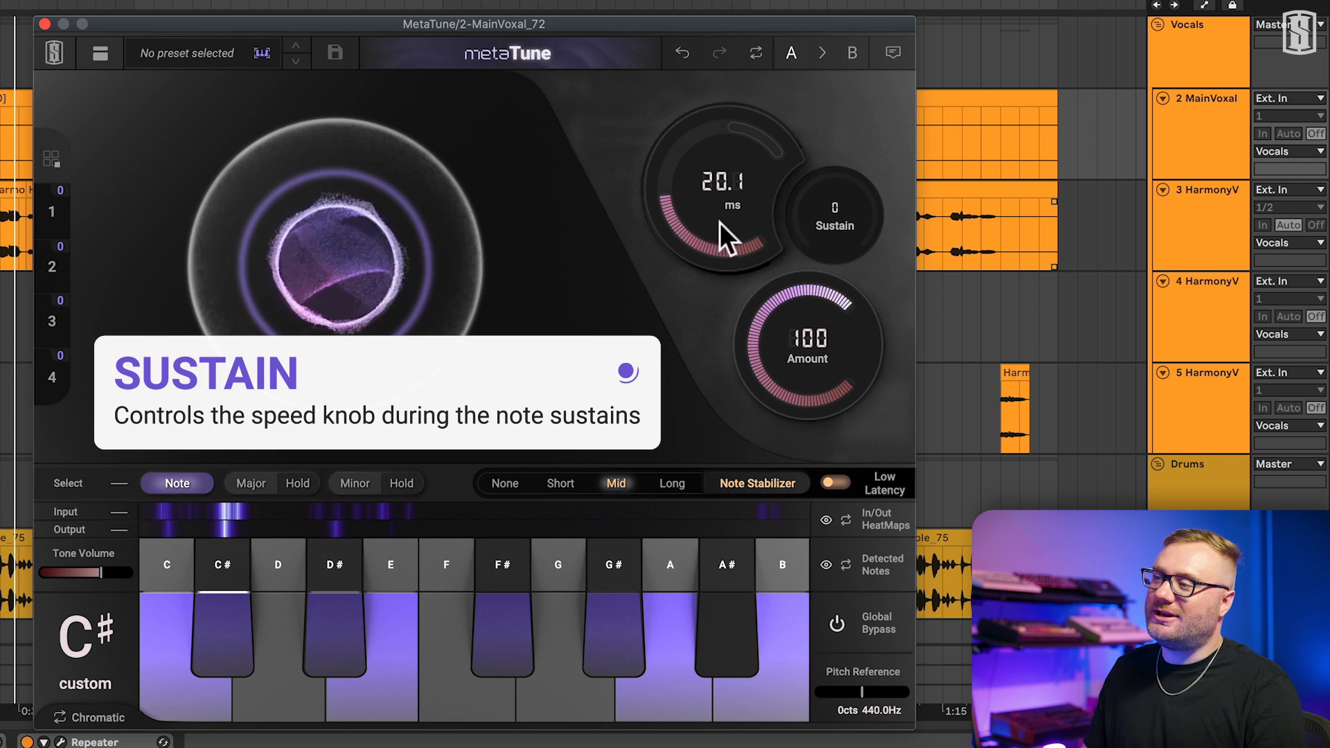
{"action": "mouse_move", "coordinate": [842, 211]}
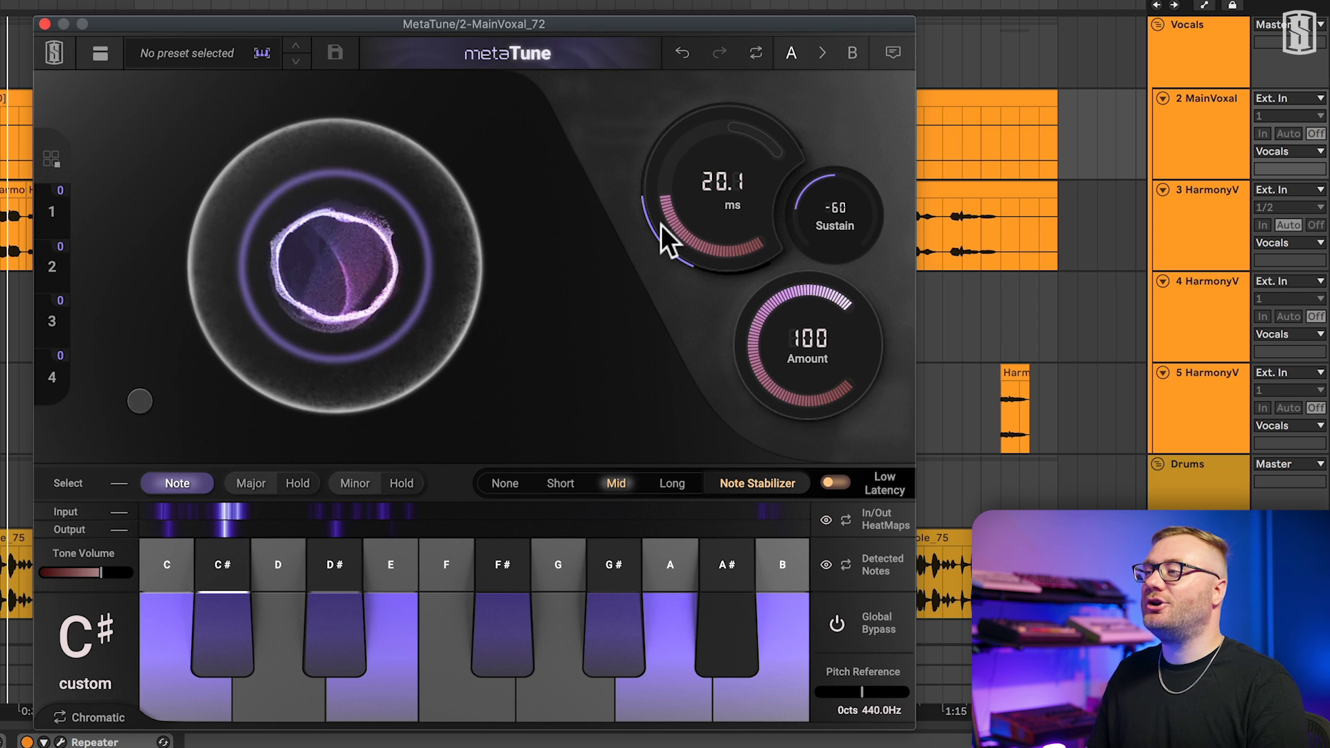
{"action": "mouse_move", "coordinate": [699, 284]}
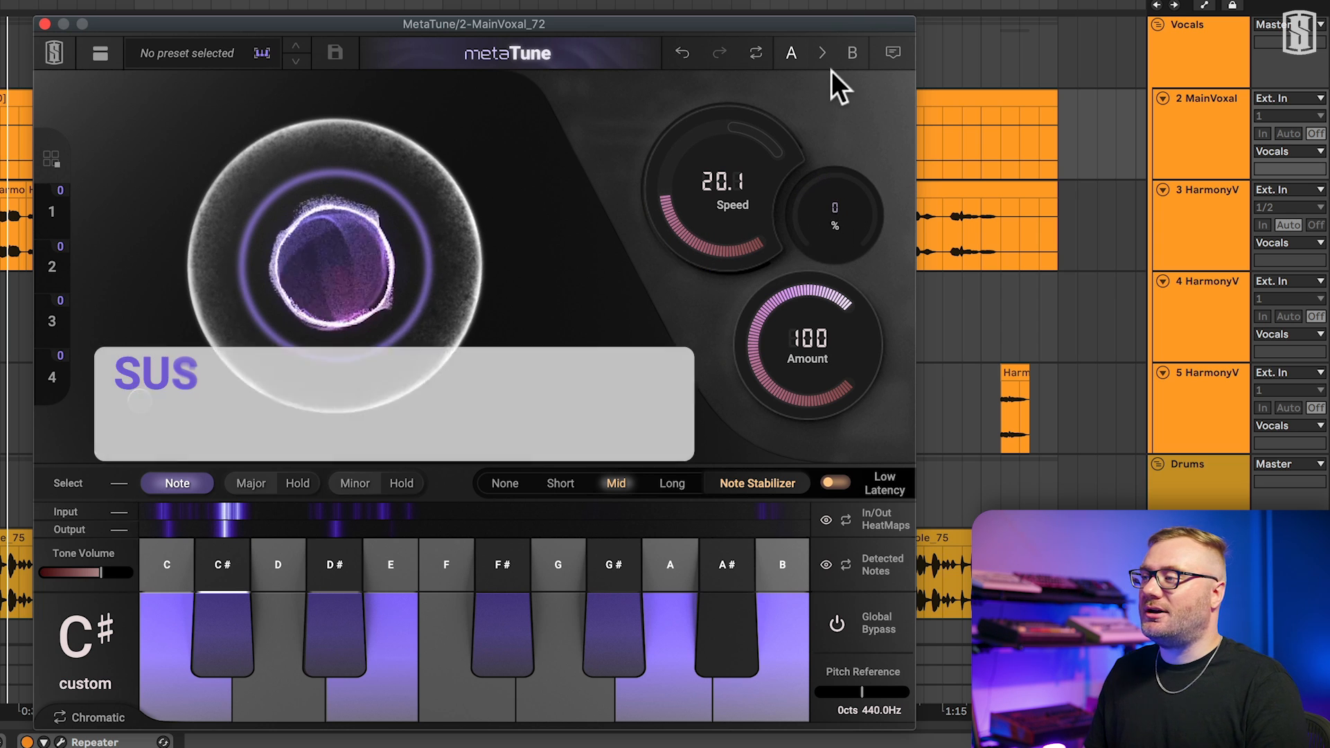
{"action": "mouse_move", "coordinate": [834, 207]}
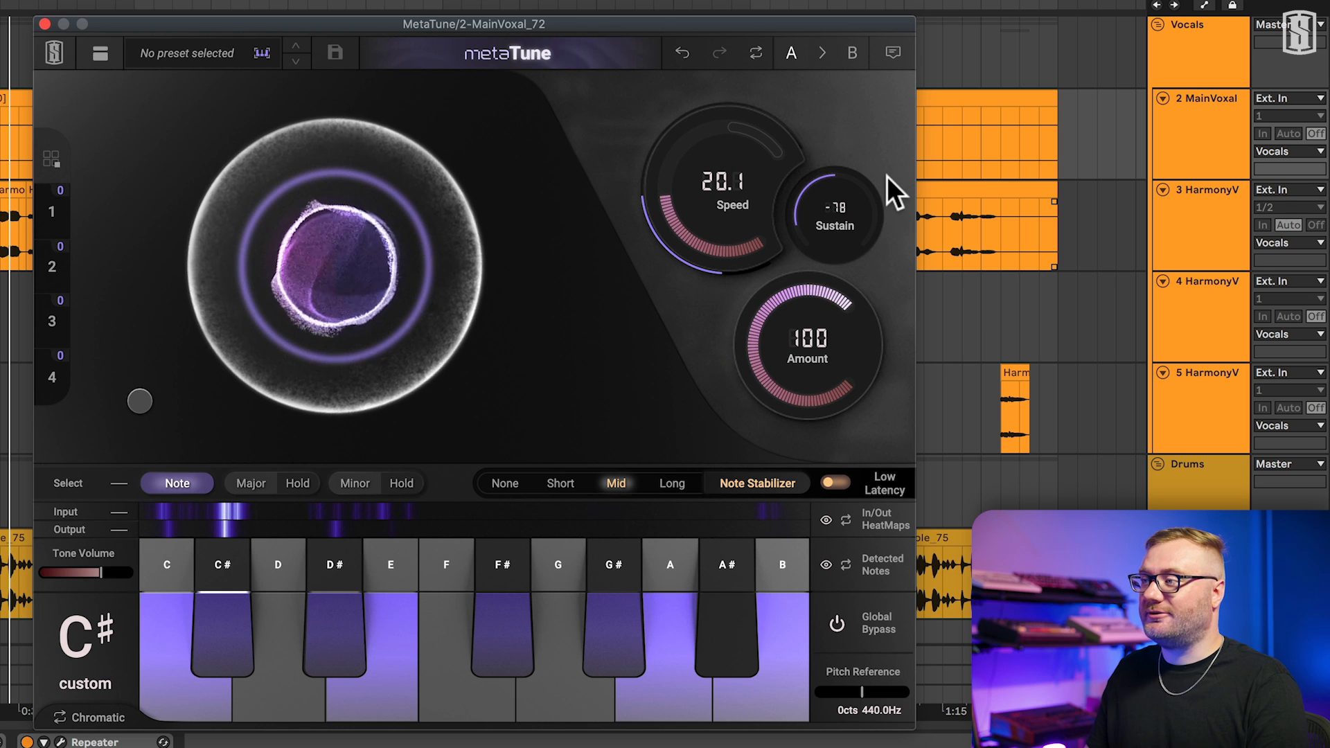
{"action": "mouse_move", "coordinate": [890, 169]}
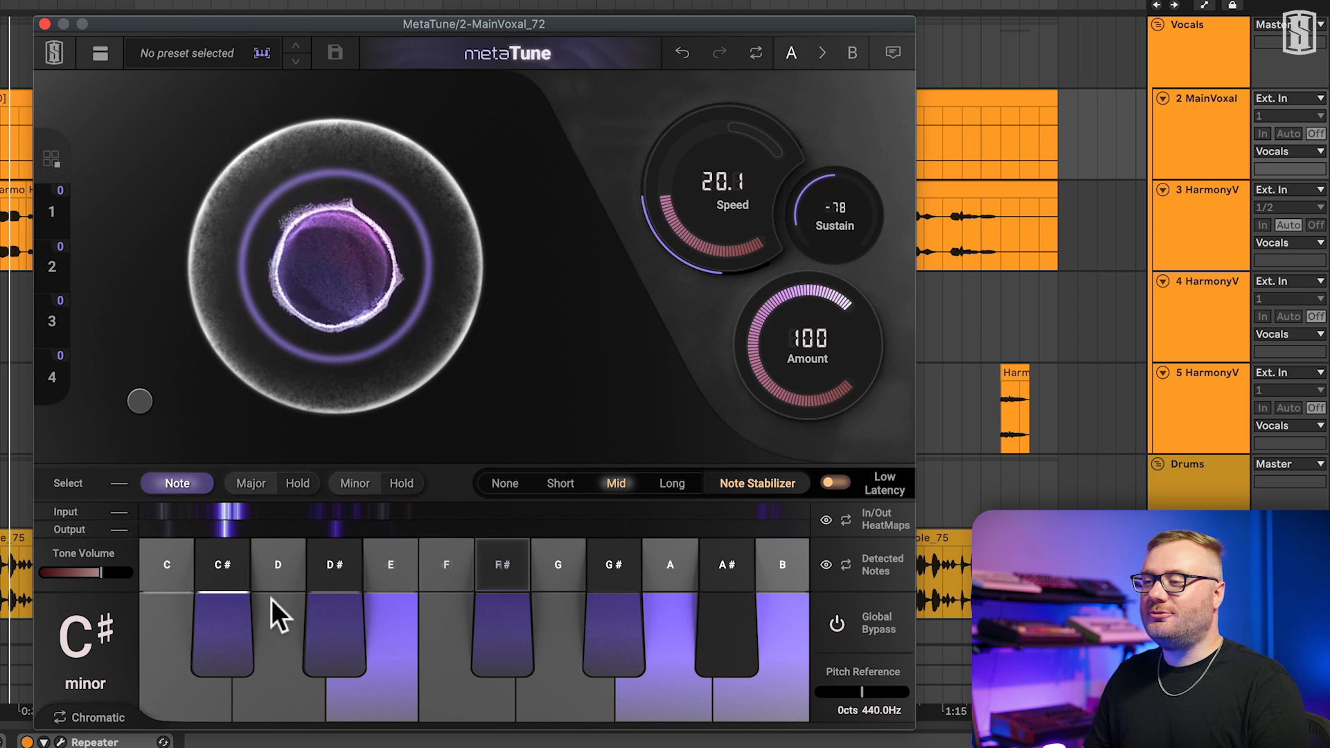
Choose C# Minor from the Sharps scales, then toggle C and another note into a C# custom scale.
{"action": "left_click", "coordinate": [83, 644]}
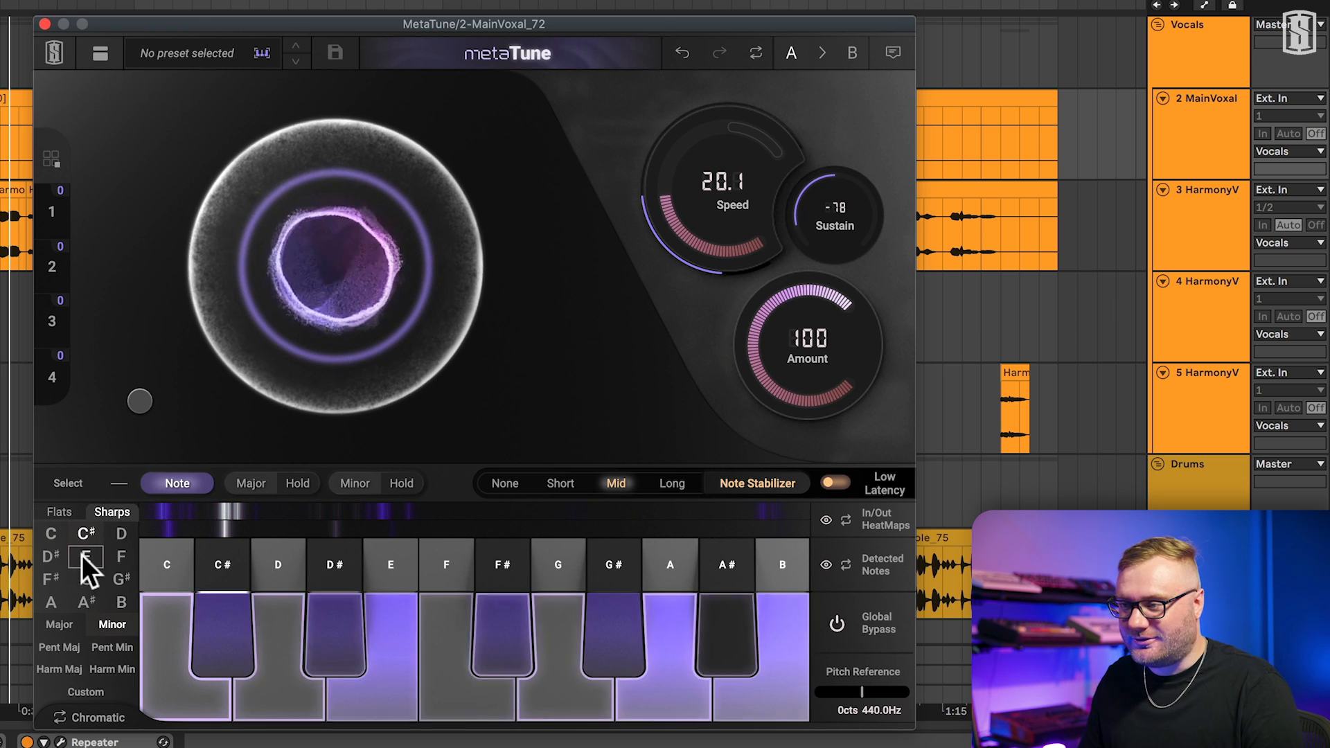
{"action": "left_click", "coordinate": [86, 557]}
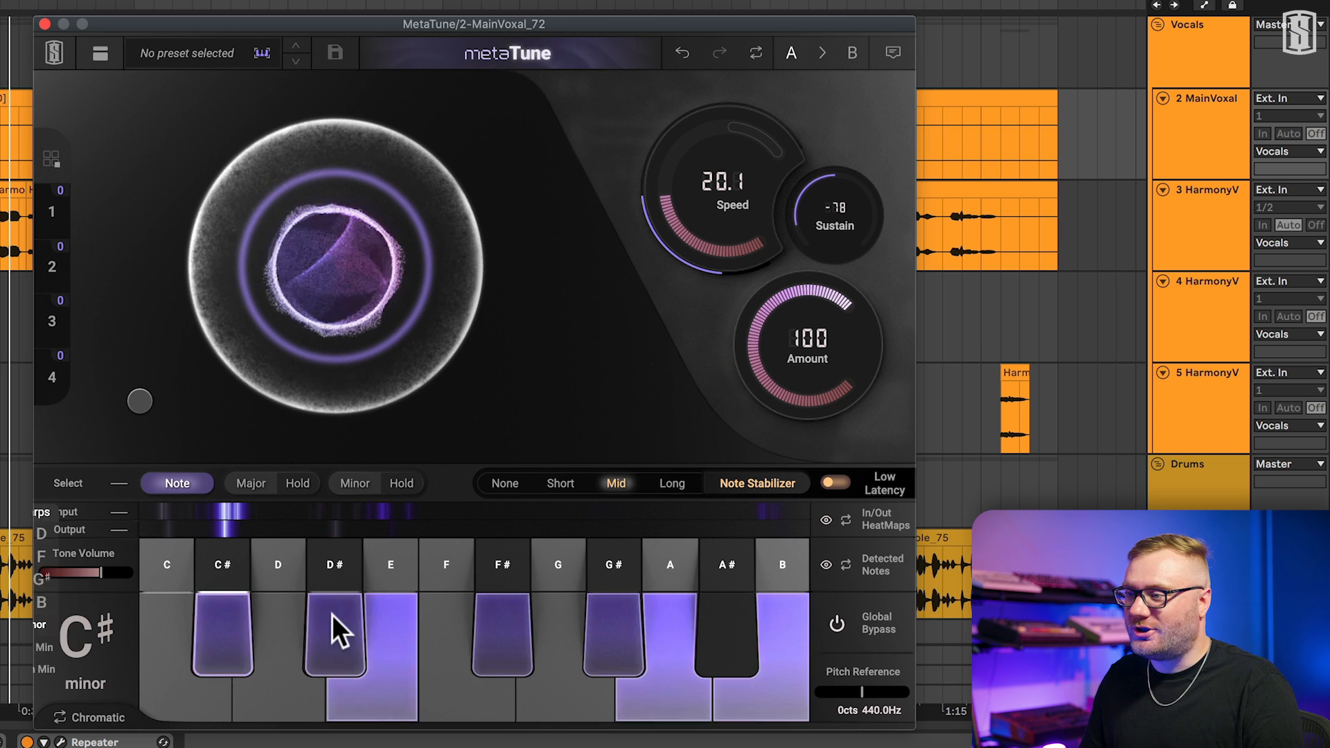
{"action": "left_click", "coordinate": [183, 652]}
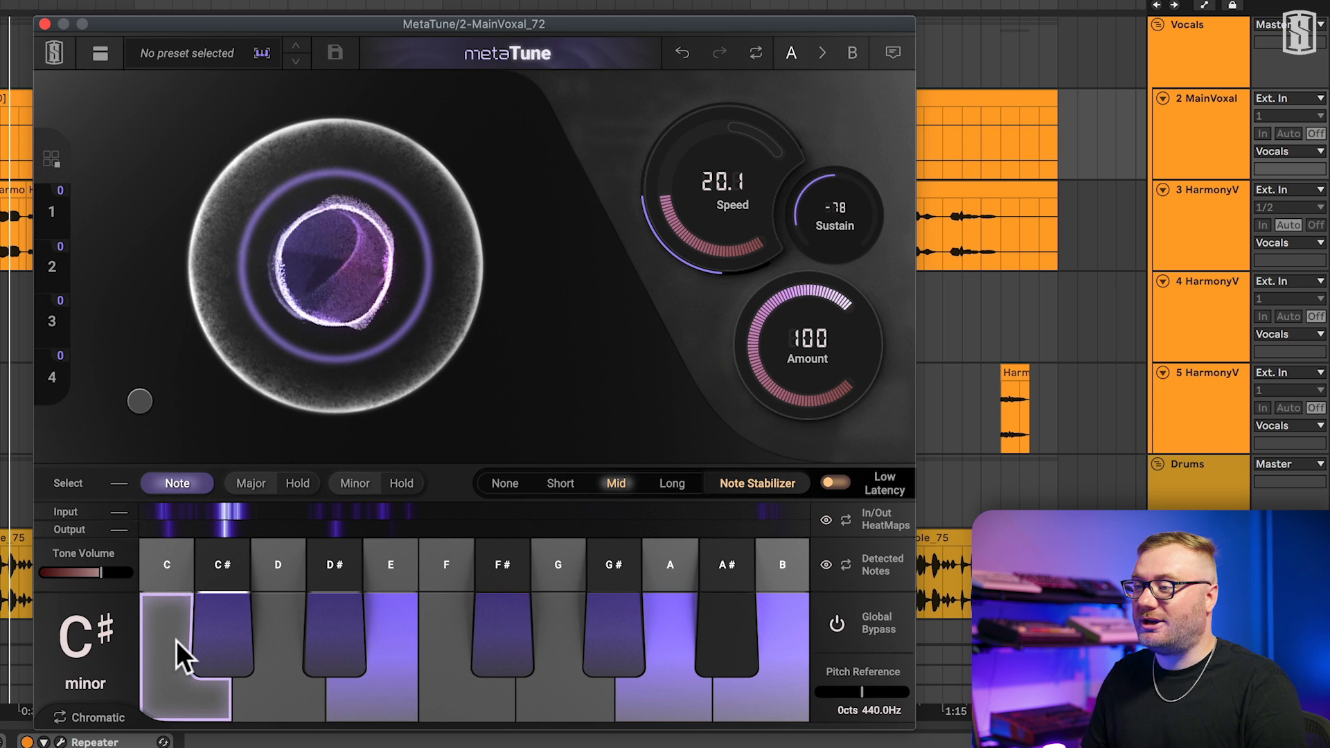
{"action": "left_click", "coordinate": [166, 636]}
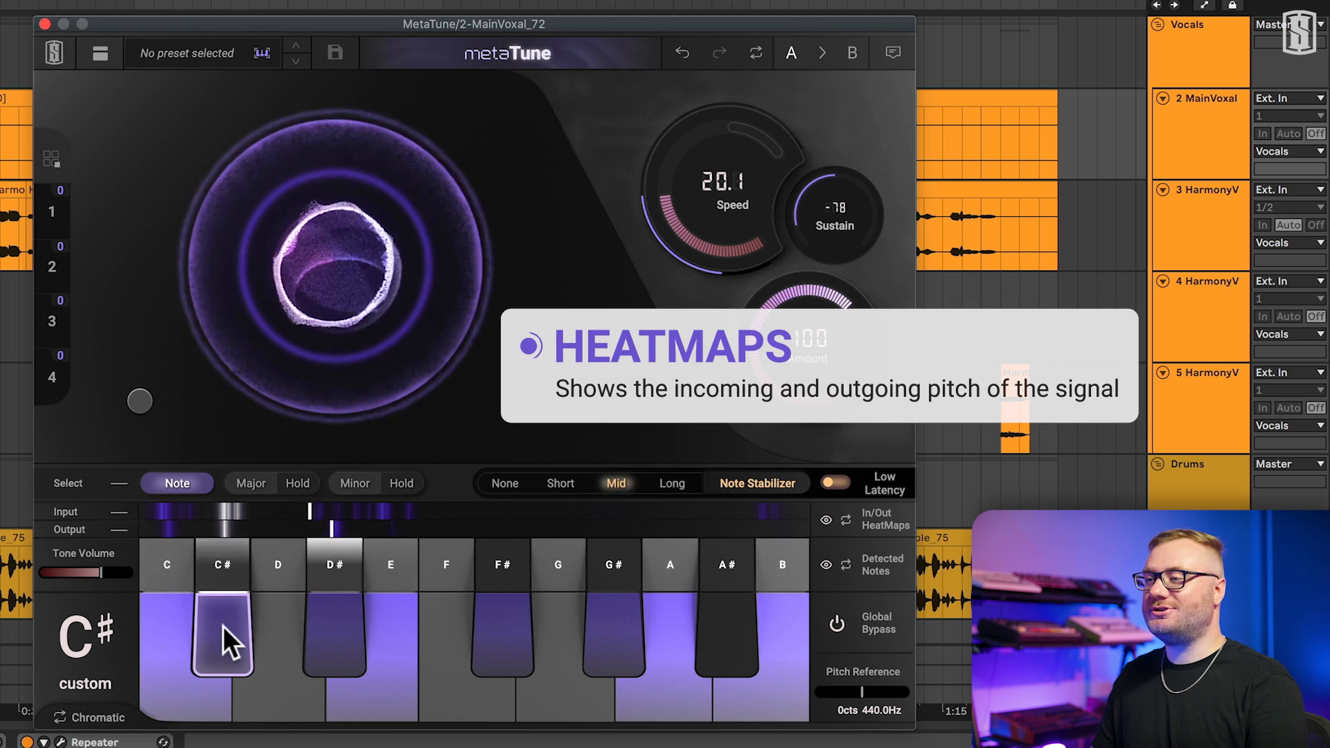
{"action": "mouse_move", "coordinate": [166, 551]}
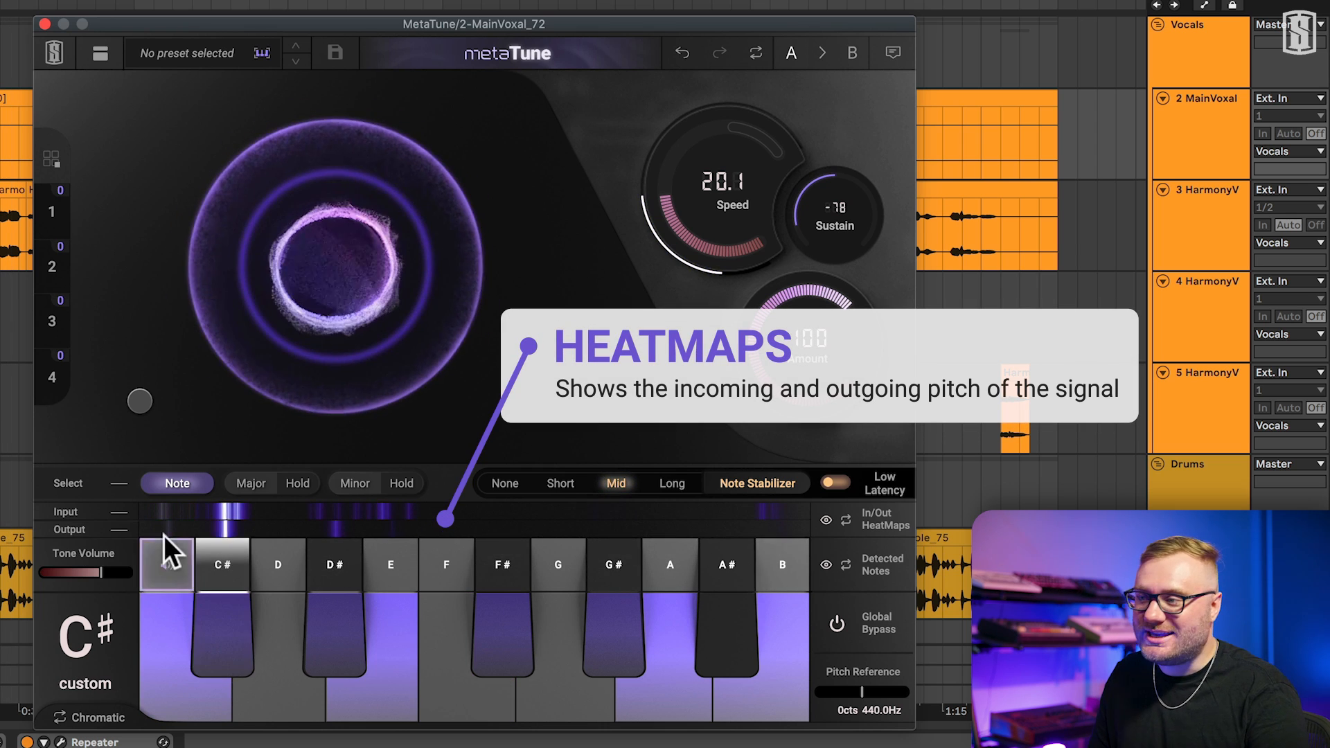